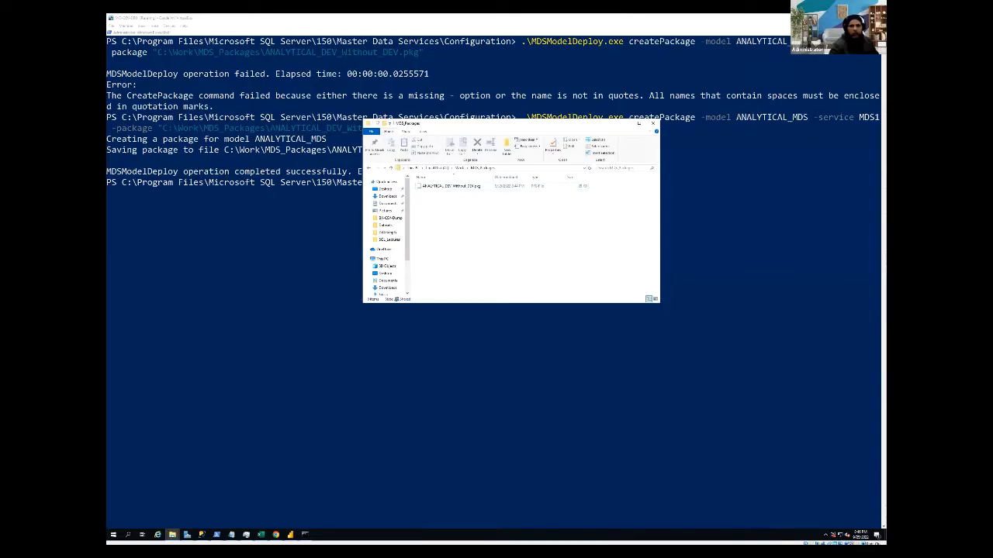
{"action": "mouse_move", "coordinate": [608, 339]}
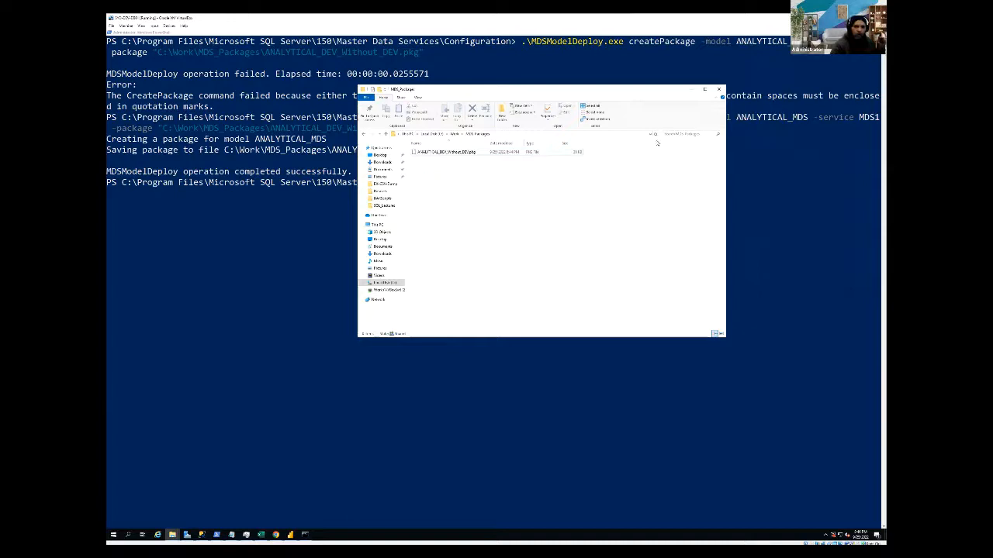
{"action": "mouse_move", "coordinate": [660, 224]}
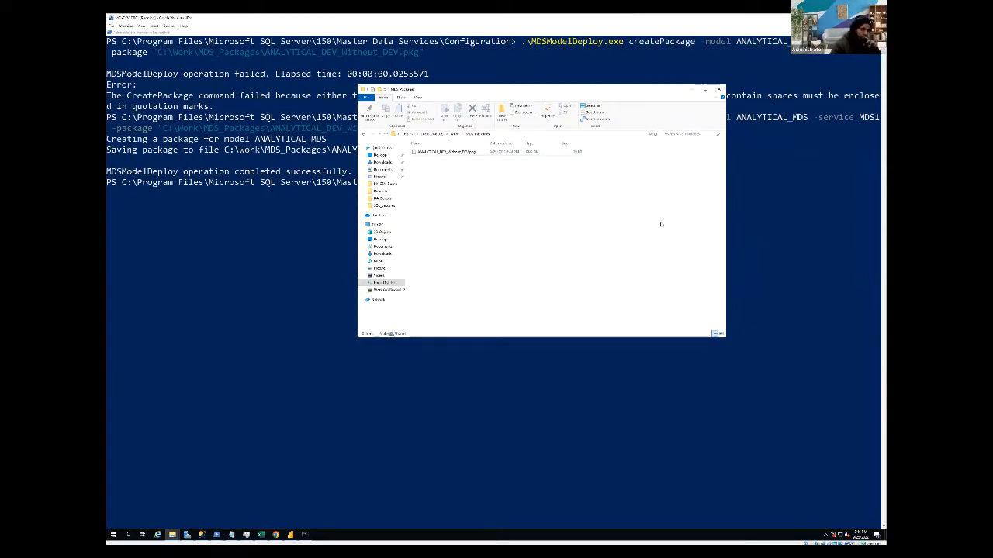
{"action": "mouse_move", "coordinate": [576, 263]}
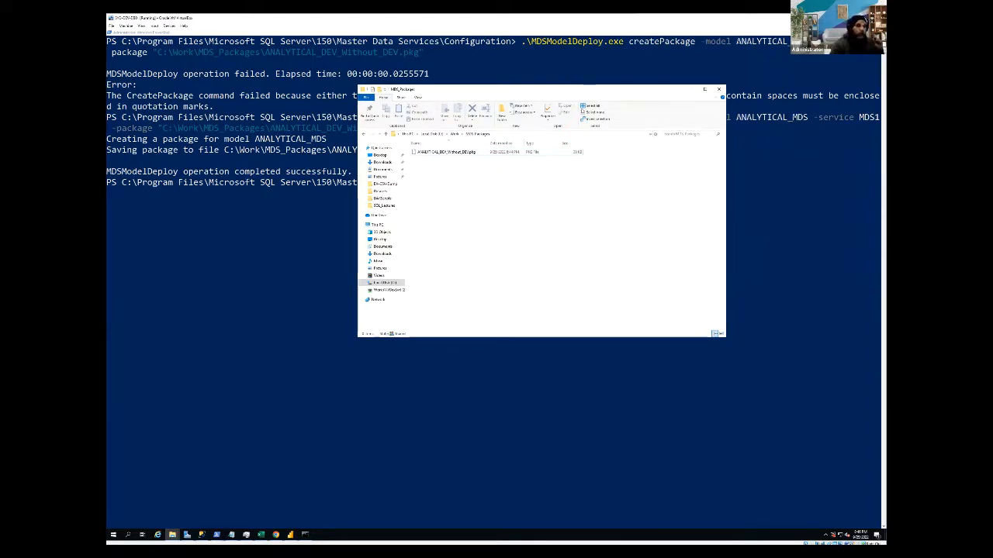
Step: Close the MDS_Packages folder window to return to the PowerShell console
{"action": "left_click", "coordinate": [465, 152]}
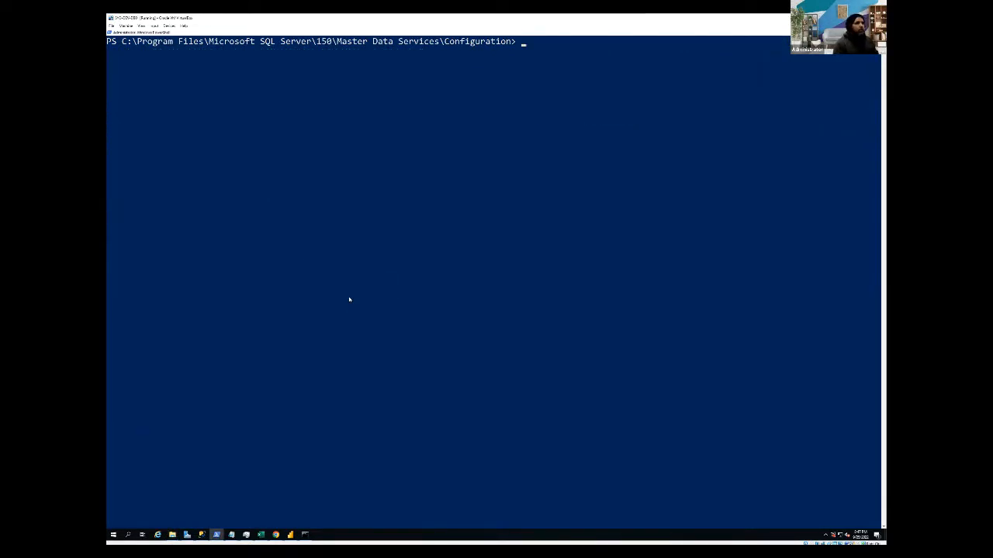
Step: Write a createPackage command for model ANALYTICAL with a package path and an includeData option
{"action": "type", "text": ".\\MDSModelDeploy.exe createPackage -model ANALYTICAL -package \"L:\\Work\\MDS Packages\\ANALYTICAL DEV without DEV.pkg\""}
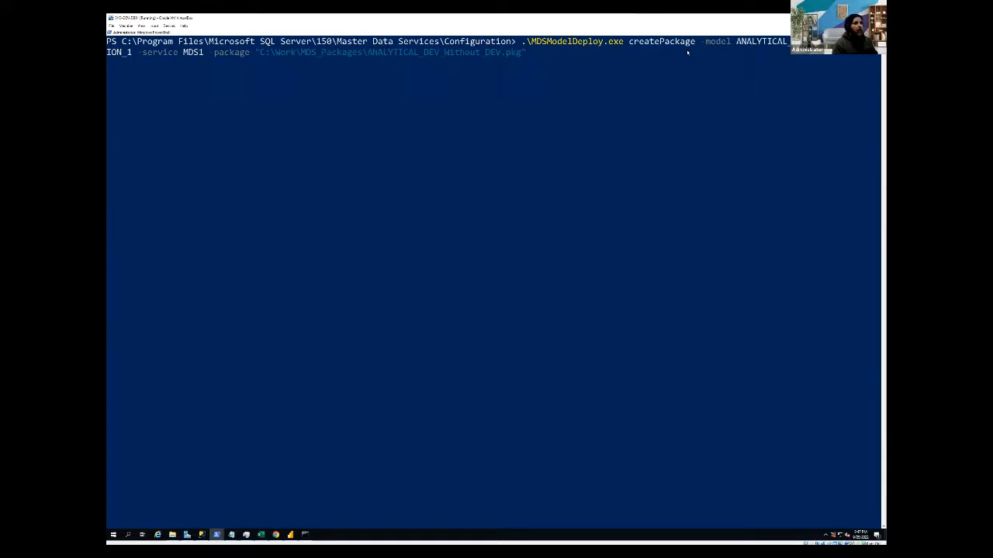
{"action": "type", "text": "includData"}
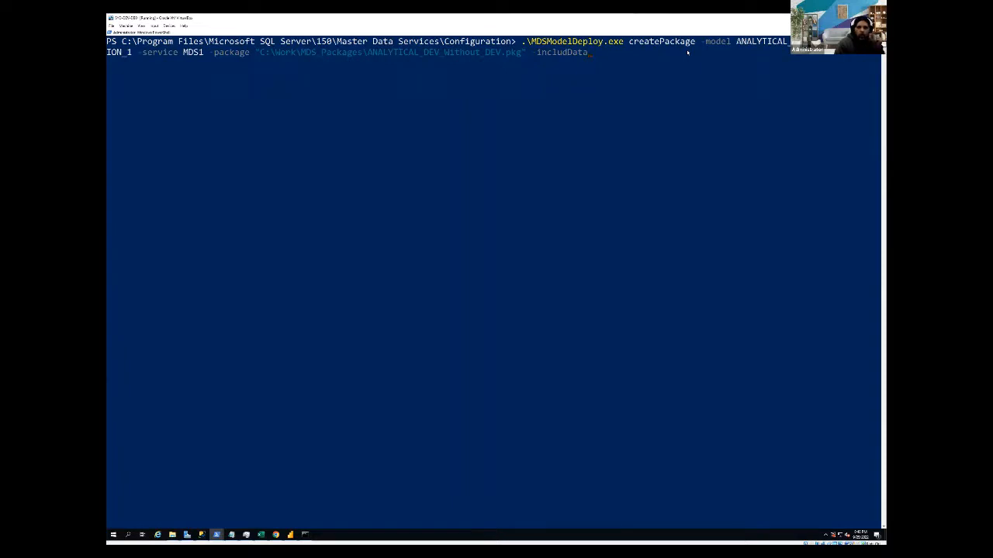
Step: Run createPackage, then rerun it with -includeData saving ANALYTICAL_DEV.pkg
{"action": "key", "text": "enter"}
{"action": "type", "text": ".\\MDSModelDeploy.exe createPackage -model ANALYTICAL_MDS -version VERSION_1 -service MDS1 -package \"C:\\Work\\MDS_Packages\\ANALYTICAL_DEV.pkg\" -includeData"}
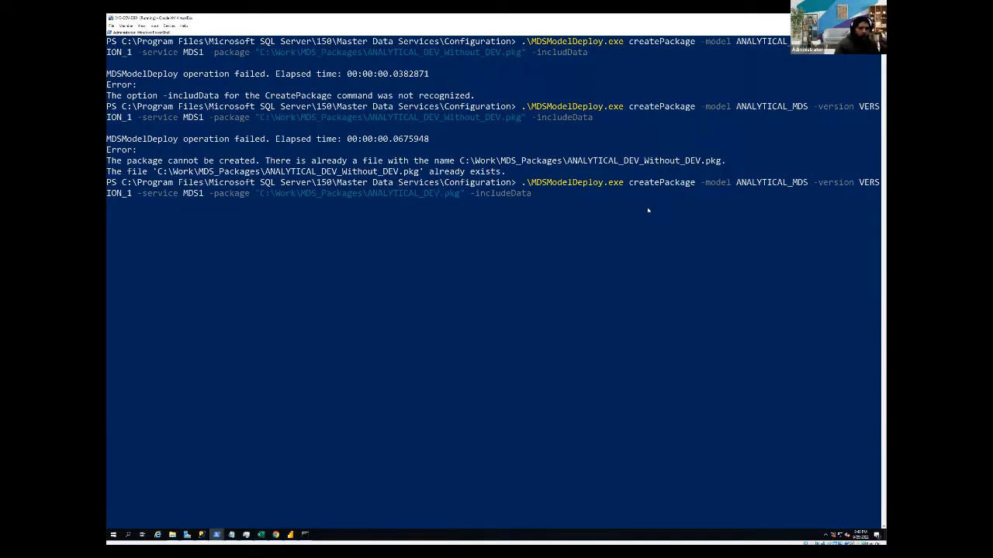
{"action": "key", "text": "enter"}
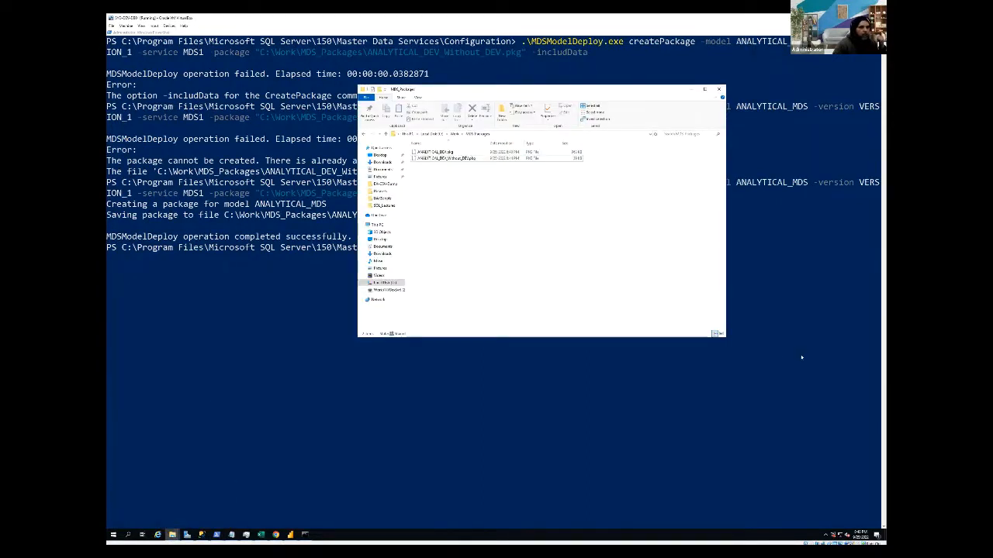
Step: Compare ANALYTICAL_DEV_Without_DEV.pkg and ANALYTICAL_DEV.pkg in the packages folder
{"action": "left_click", "coordinate": [442, 151]}
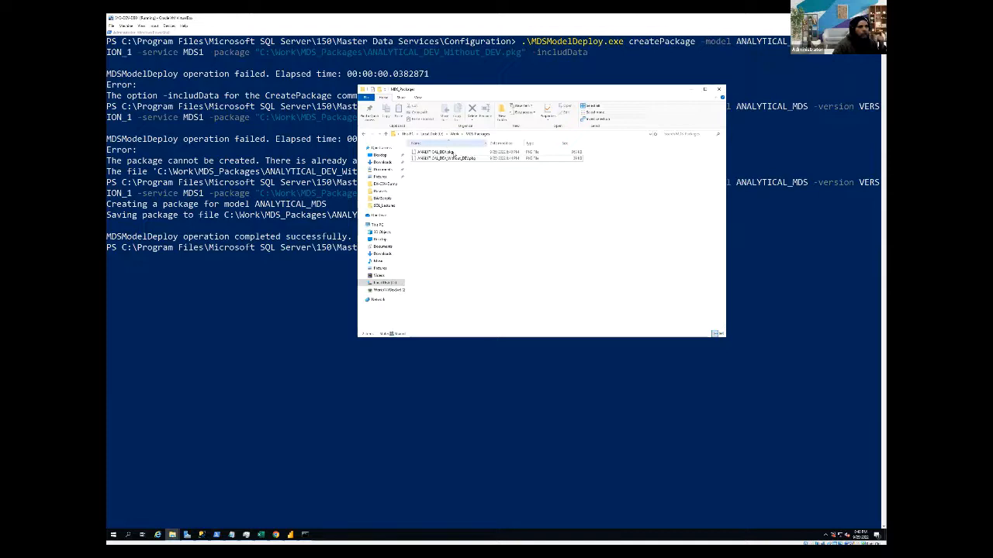
{"action": "left_click", "coordinate": [465, 158]}
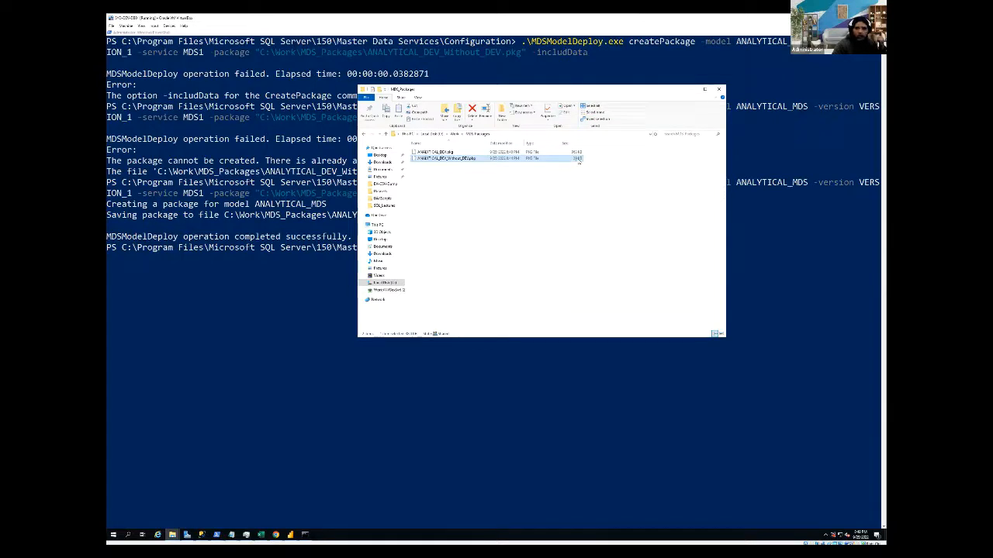
{"action": "mouse_move", "coordinate": [507, 168]}
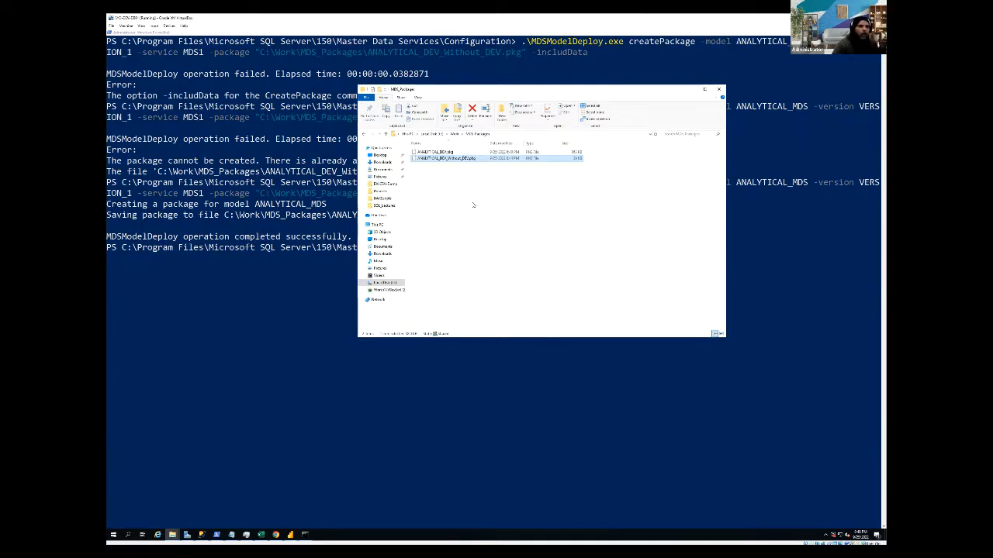
{"action": "mouse_move", "coordinate": [491, 259]}
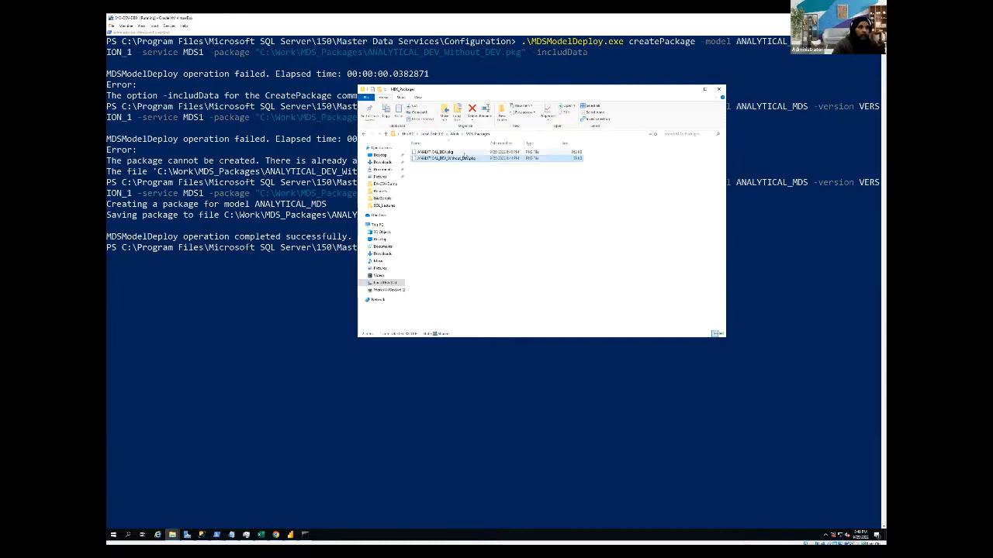
{"action": "left_click", "coordinate": [439, 151]}
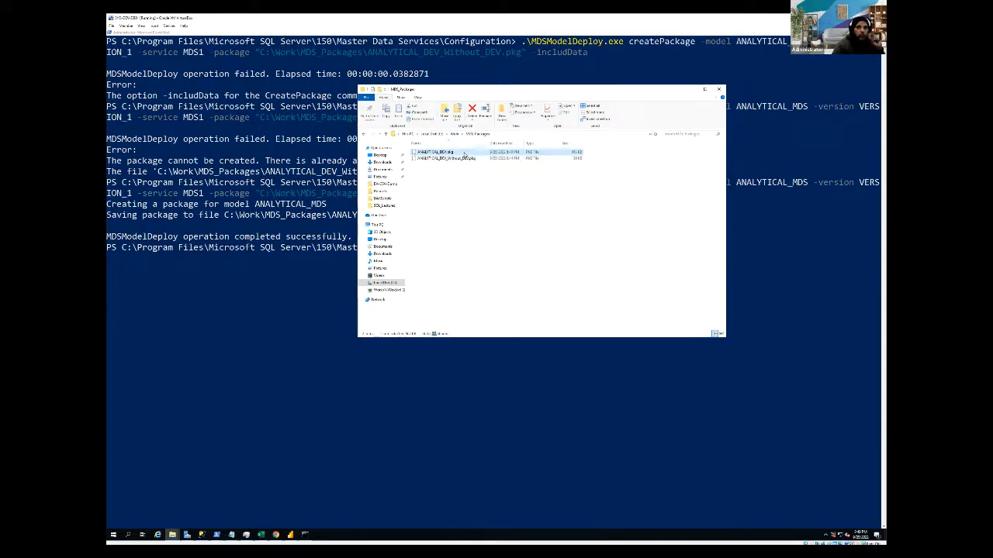
{"action": "mouse_move", "coordinate": [464, 159]}
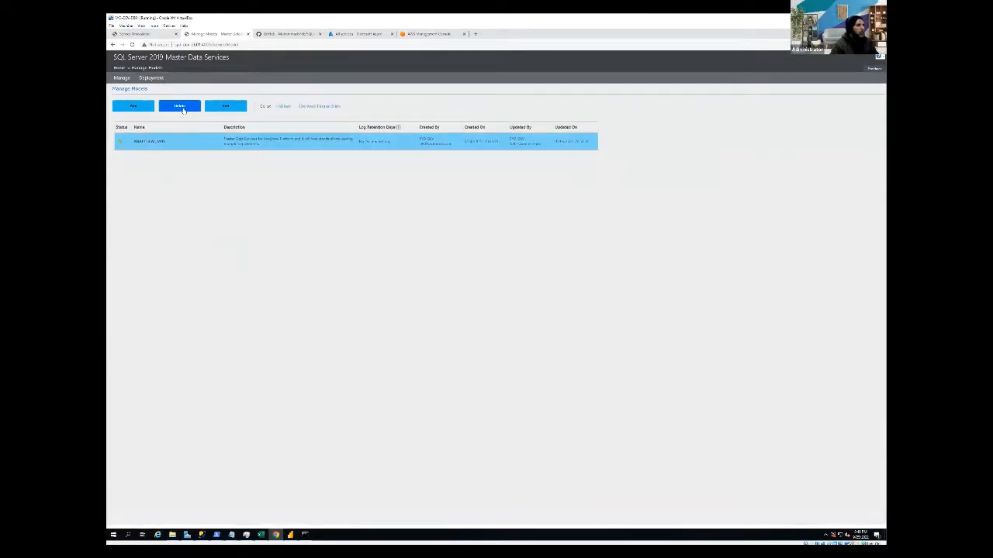
Step: Delete the ANALYTICAL_MDS model from Manage Models and confirm the deletion
{"action": "left_click", "coordinate": [179, 106]}
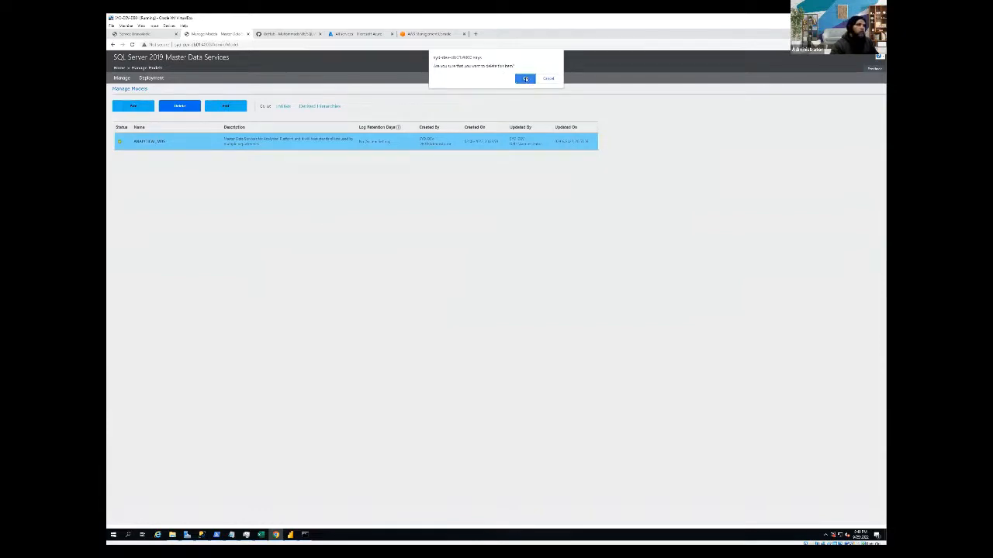
{"action": "left_click", "coordinate": [526, 78]}
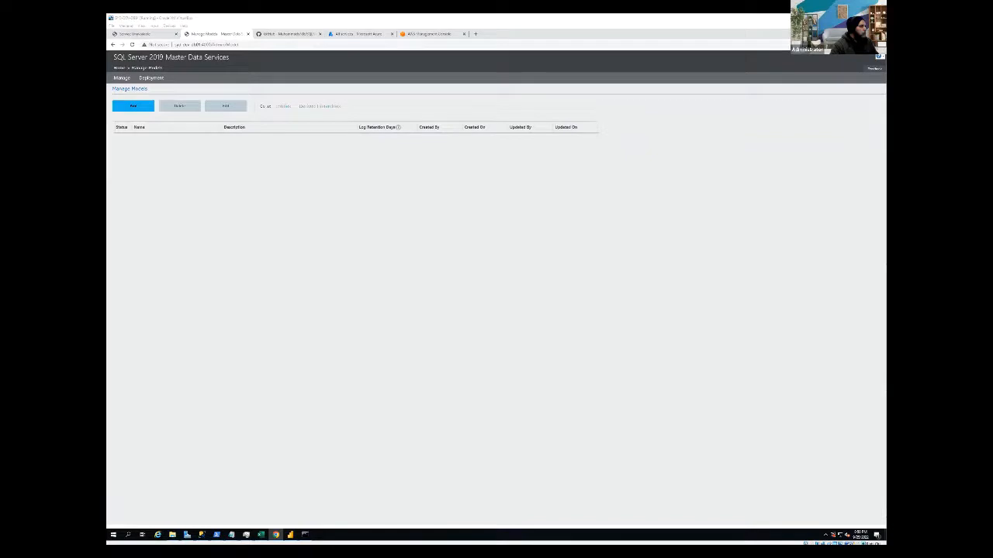
{"action": "mouse_move", "coordinate": [811, 187]}
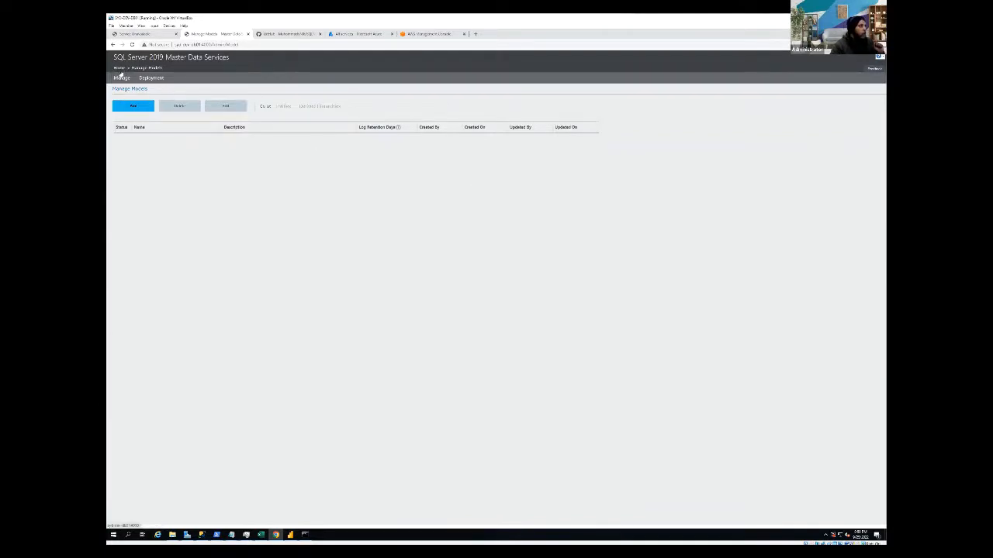
Step: Return to the Master Data Services home page via the breadcrumb
{"action": "left_click", "coordinate": [118, 68]}
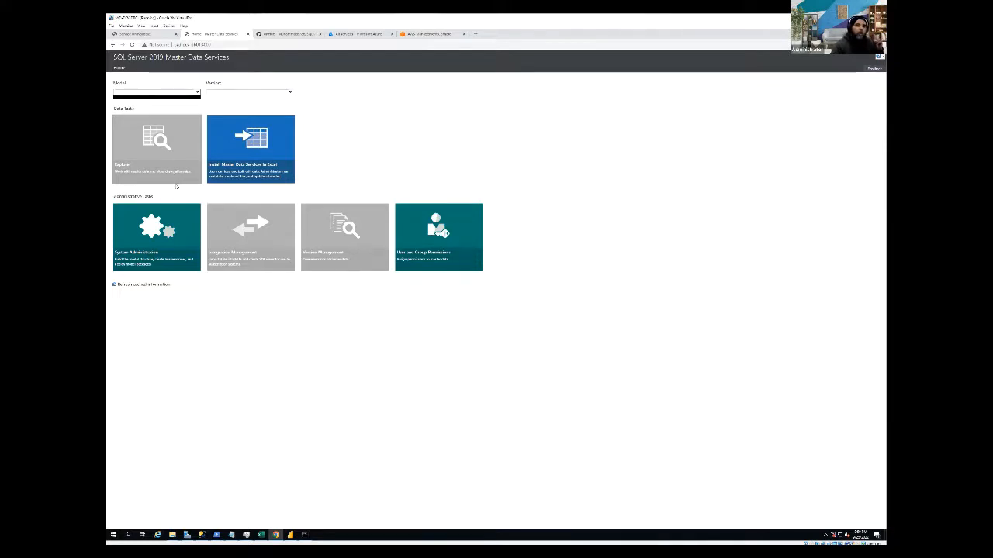
{"action": "mouse_move", "coordinate": [492, 302]}
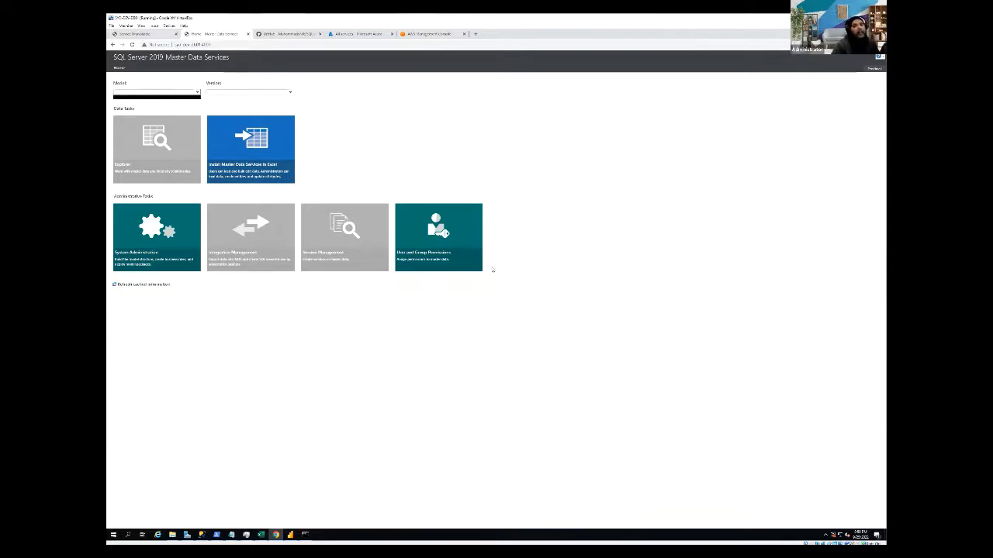
{"action": "mouse_move", "coordinate": [236, 58]}
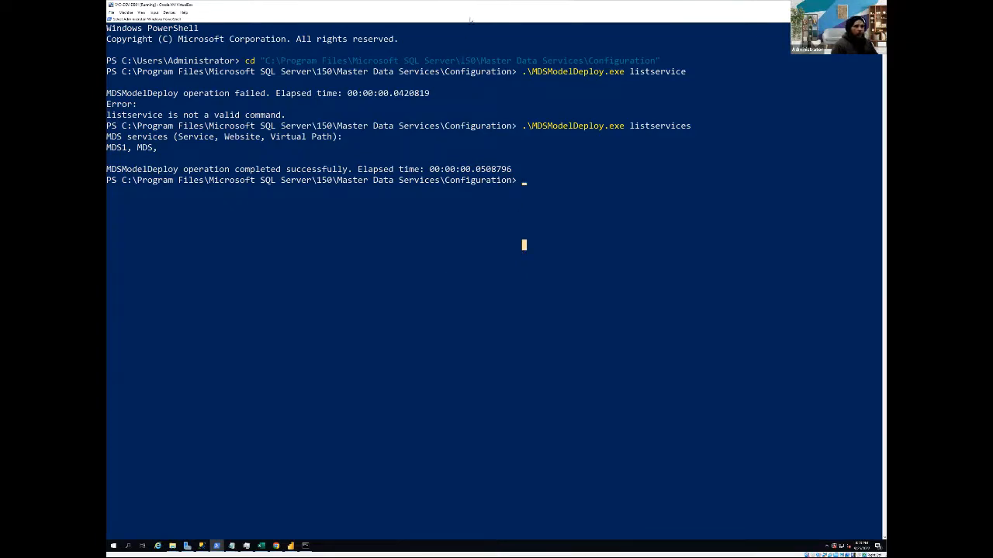
Step: Run MDSModelDeploy listservices, then replace the subcommand with deploynew
{"action": "type", "text": ".\\MDSModelDeploy.exe listservices"}
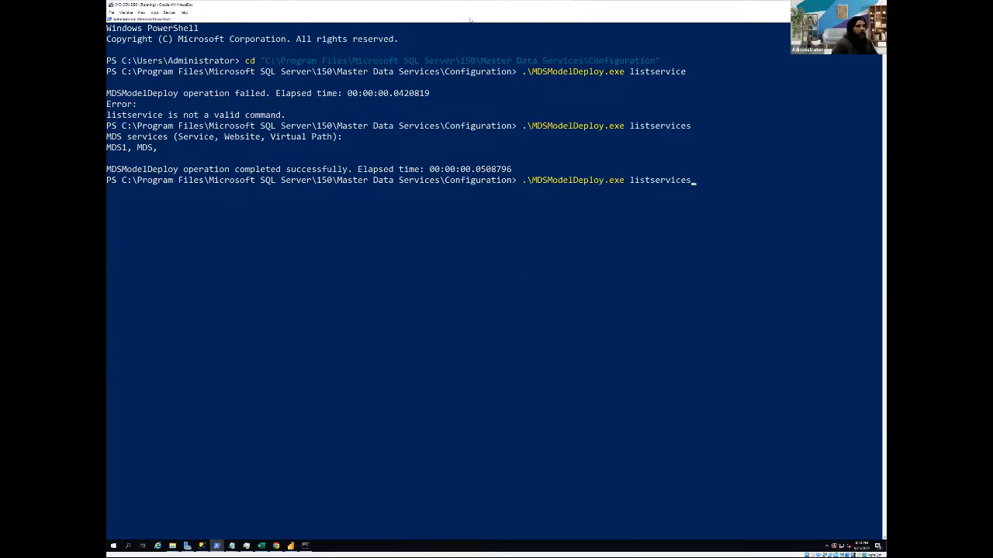
{"action": "key", "text": "Backspace"}
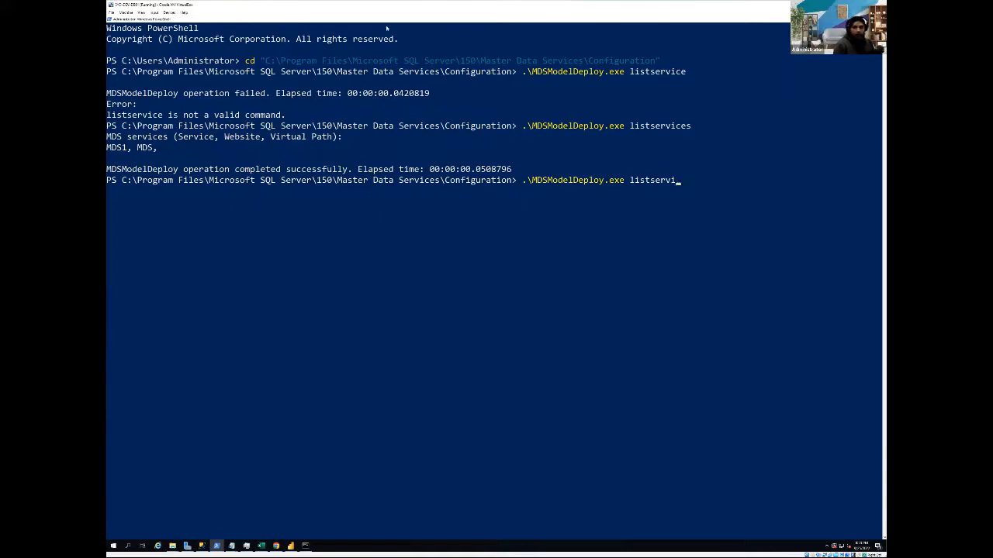
{"action": "key", "text": "Backspace"}
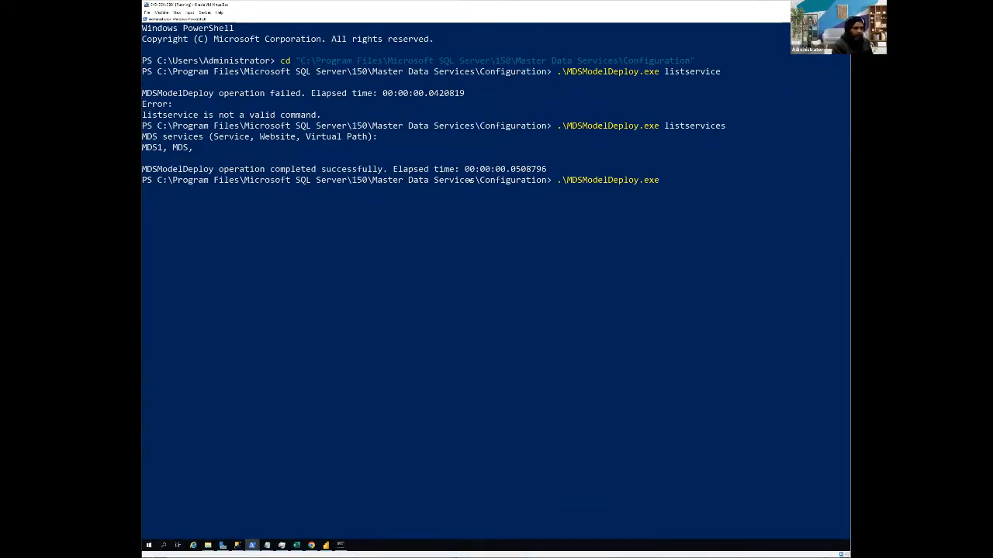
{"action": "type", "text": "deploynew"}
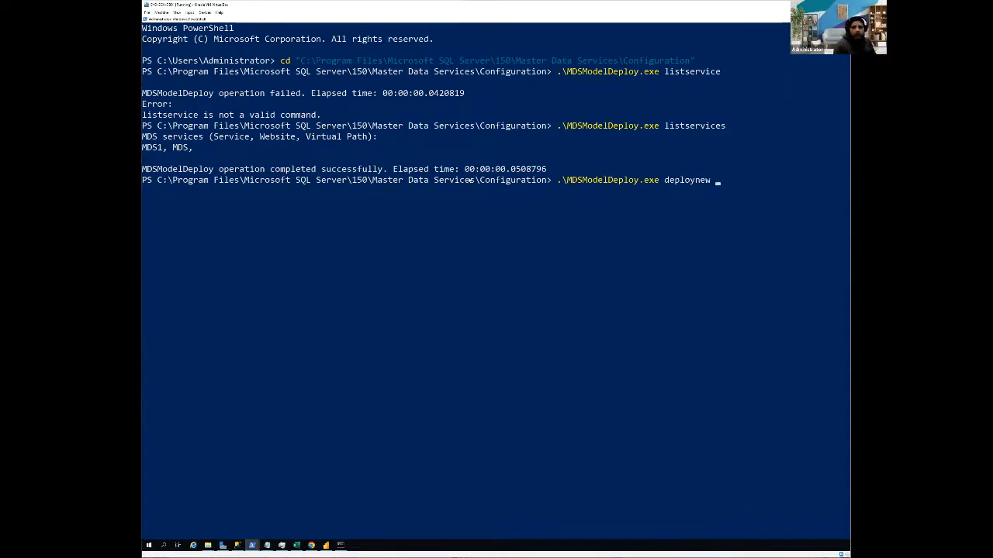
Step: Add a quoted -package argument and open the MDS_Packages folder to find the file name
{"action": "type", "text": "-package"}
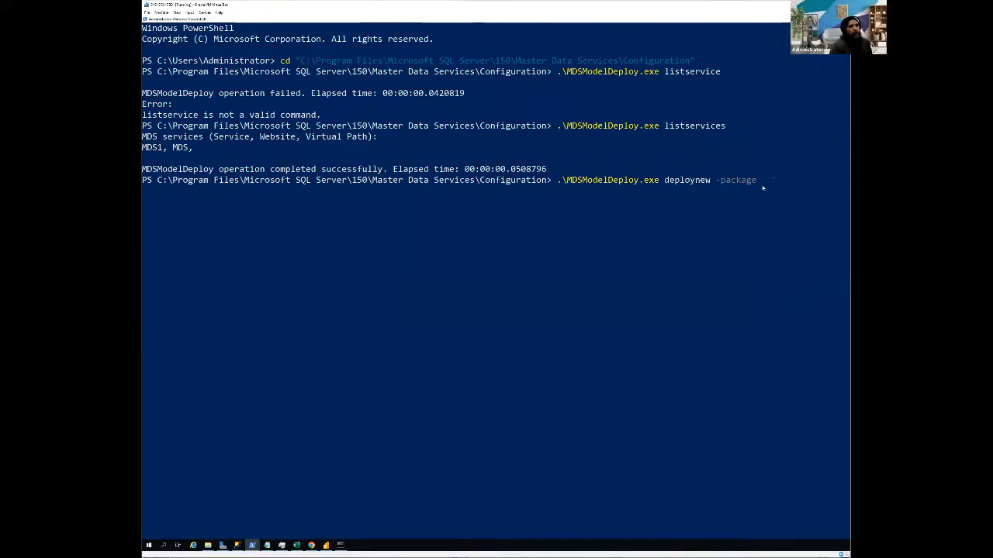
{"action": "type", "text": "\""}
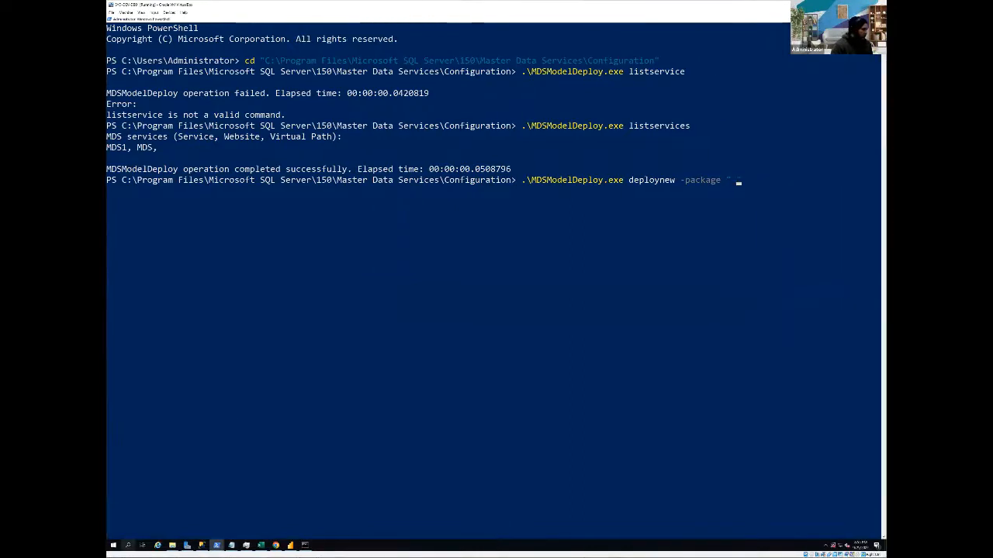
{"action": "left_click", "coordinate": [172, 545]}
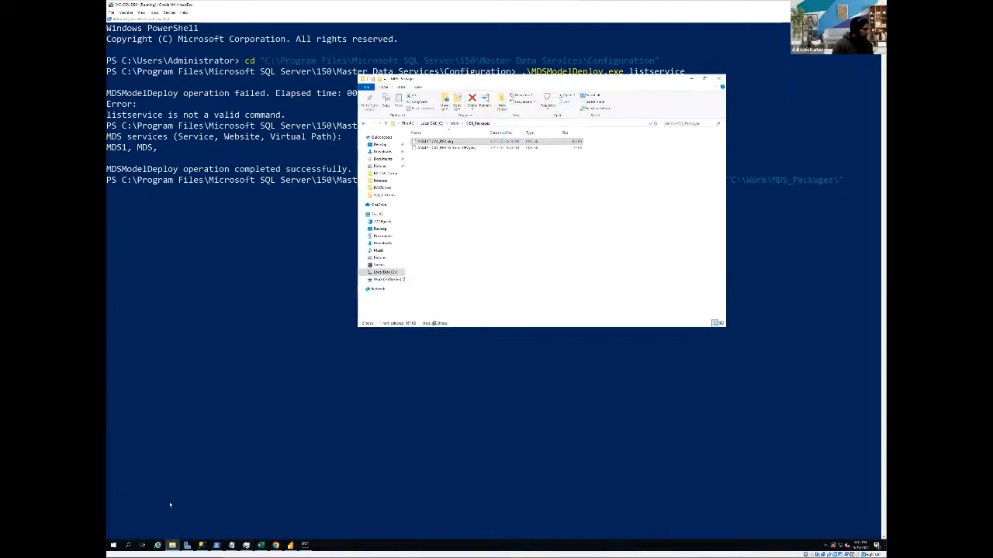
Step: Finish the path to ANALYTICAL_DEV_Without_DEV.pkg and add -model ANALYTICAL_DEV -service MDS1
{"action": "left_click", "coordinate": [450, 147]}
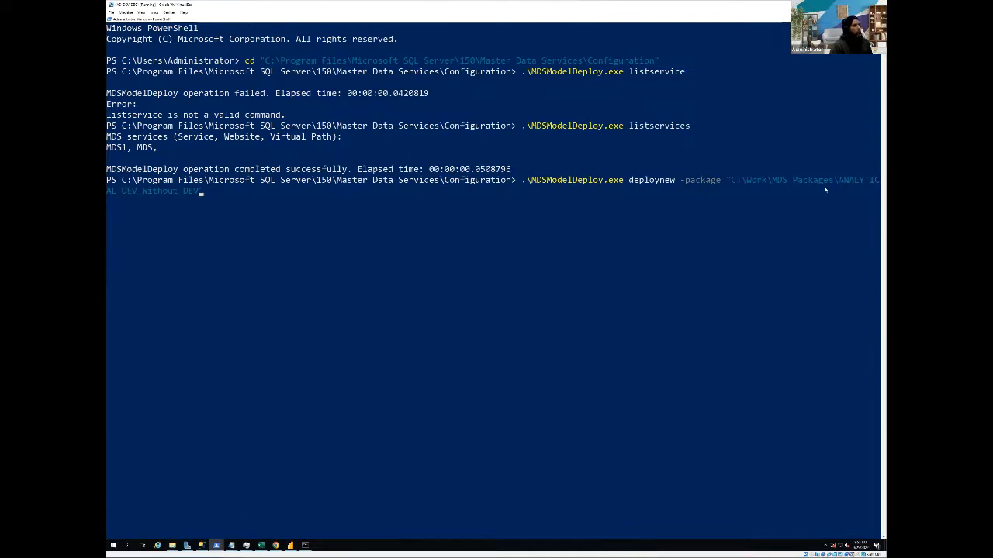
{"action": "type", "text": ".pkg\""}
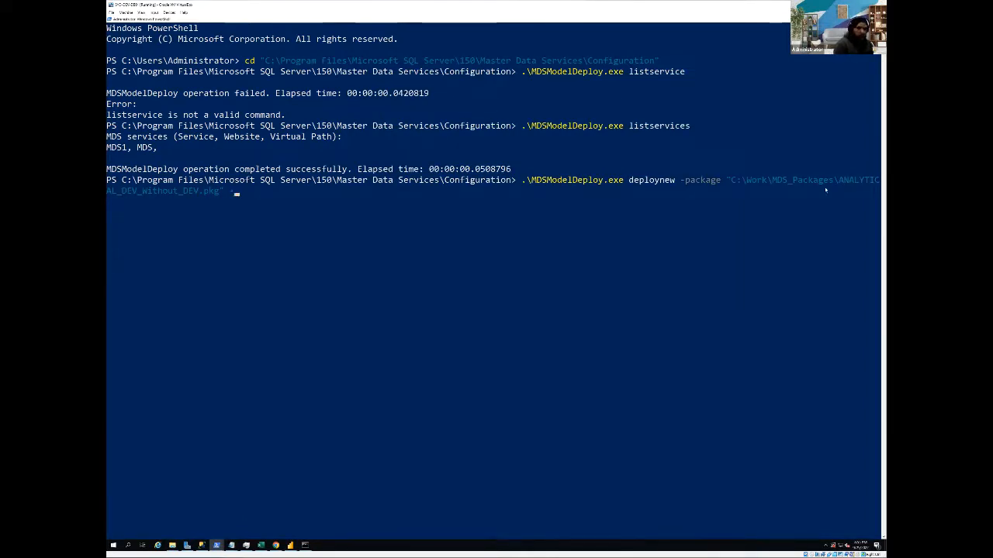
{"action": "type", "text": "-model"}
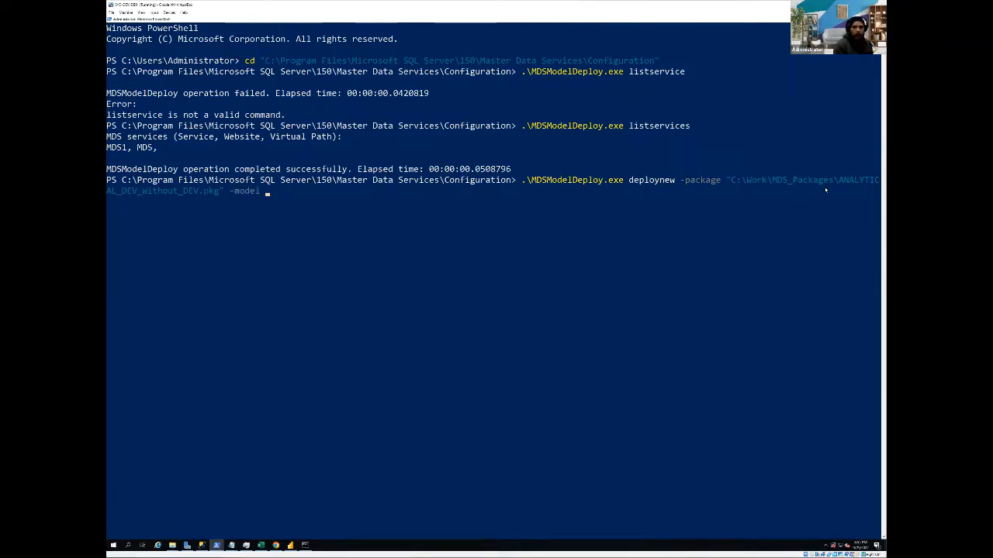
{"action": "type", "text": "ANALYTICAL"}
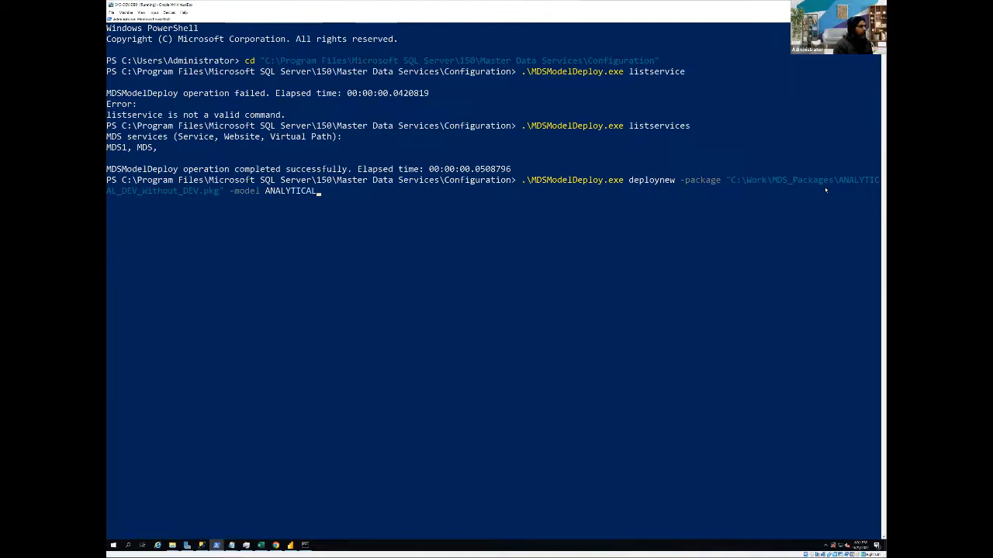
{"action": "type", "text": "_DEV"}
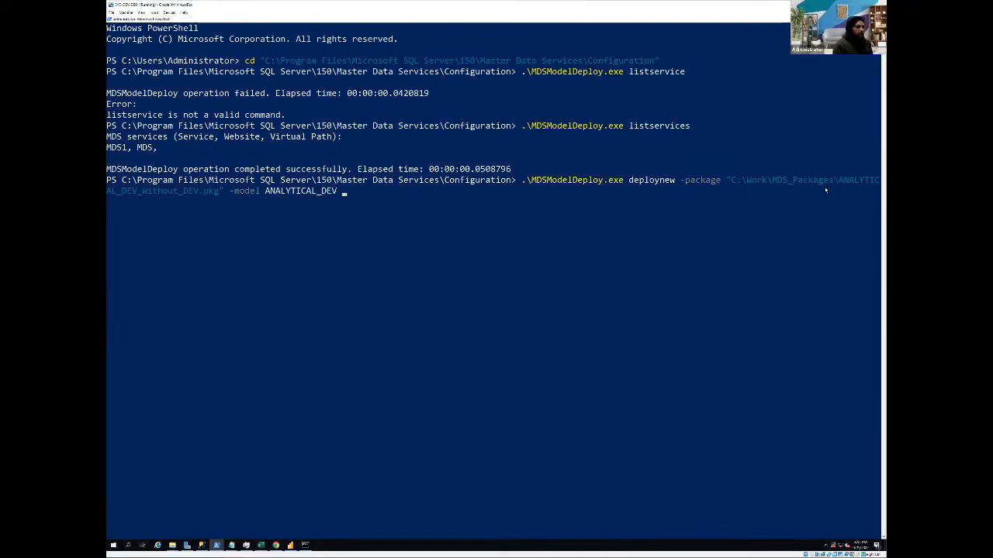
{"action": "type", "text": "-servic"}
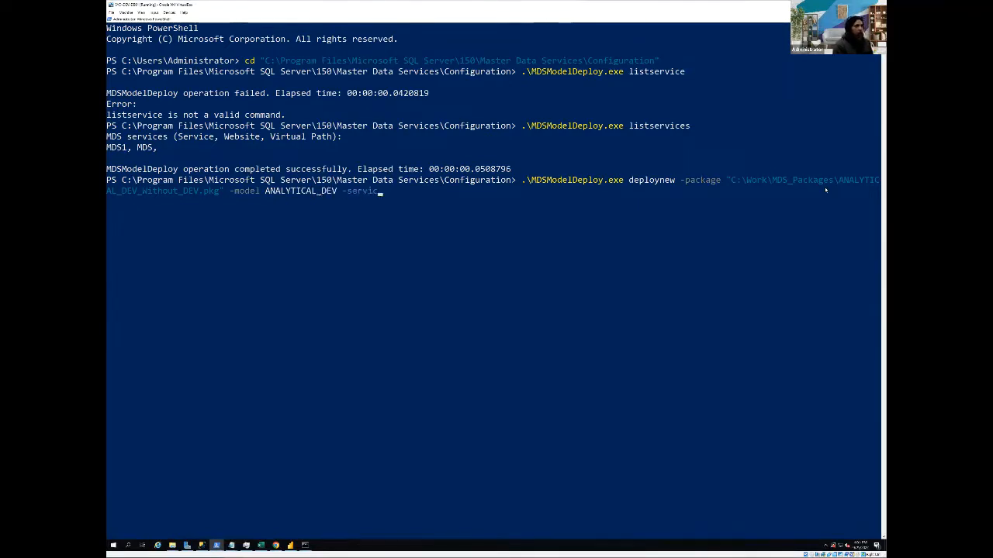
{"action": "type", "text": "e MDS1"}
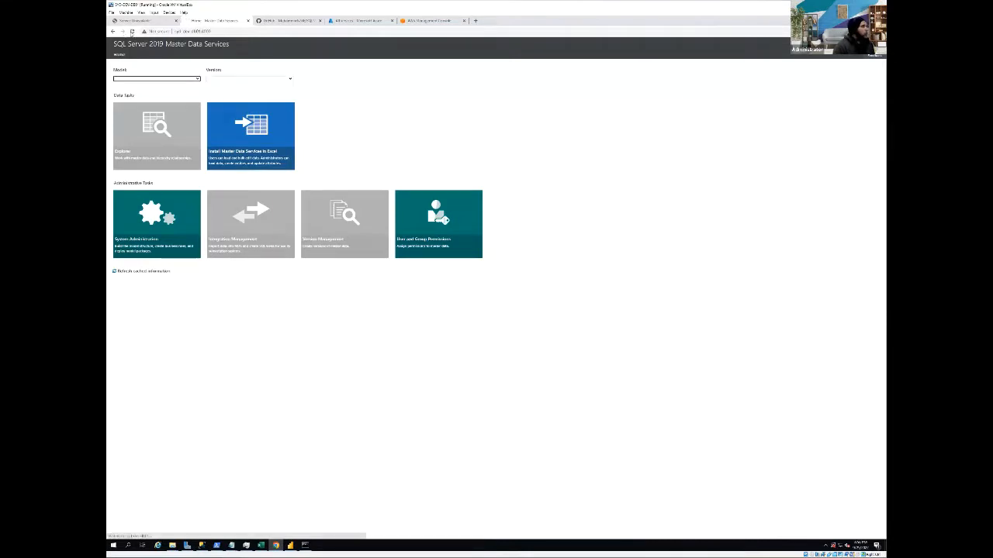
Step: Open System Administration and view the ANALYTICAL_DEV model's four entities
{"action": "left_click", "coordinate": [155, 79]}
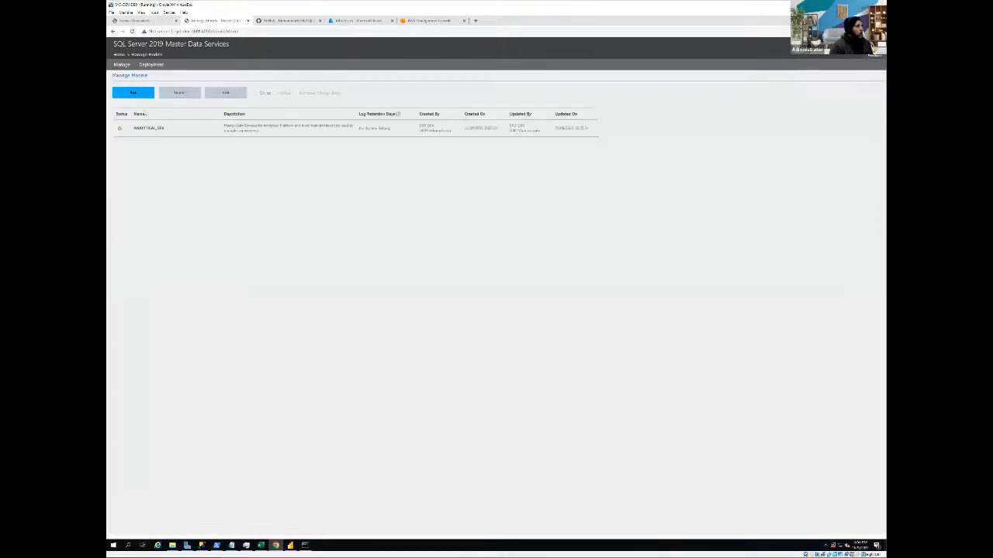
{"action": "left_click", "coordinate": [156, 128]}
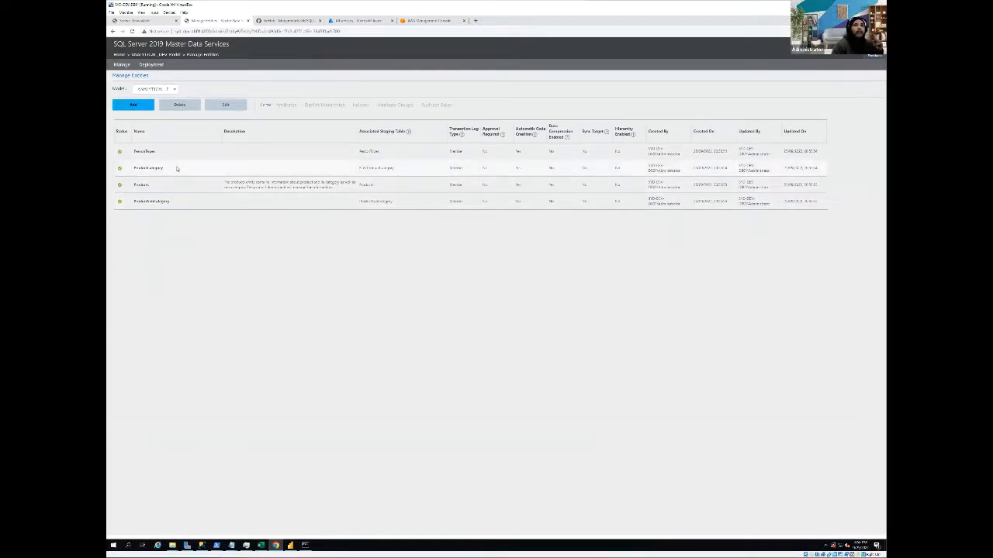
Step: Select the PersonTypes entity and open it in Explorer to view its empty member grid
{"action": "left_click", "coordinate": [144, 151]}
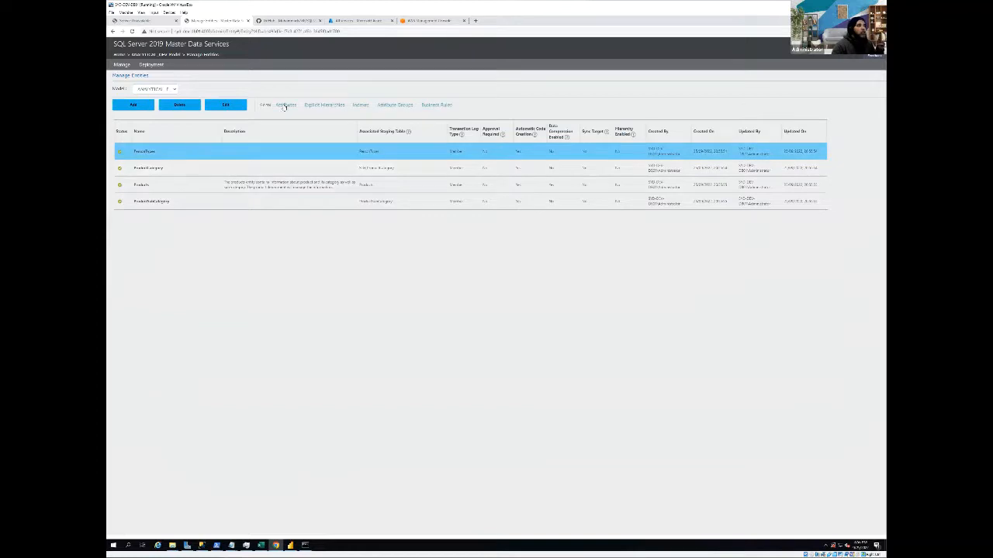
{"action": "left_click", "coordinate": [286, 105]}
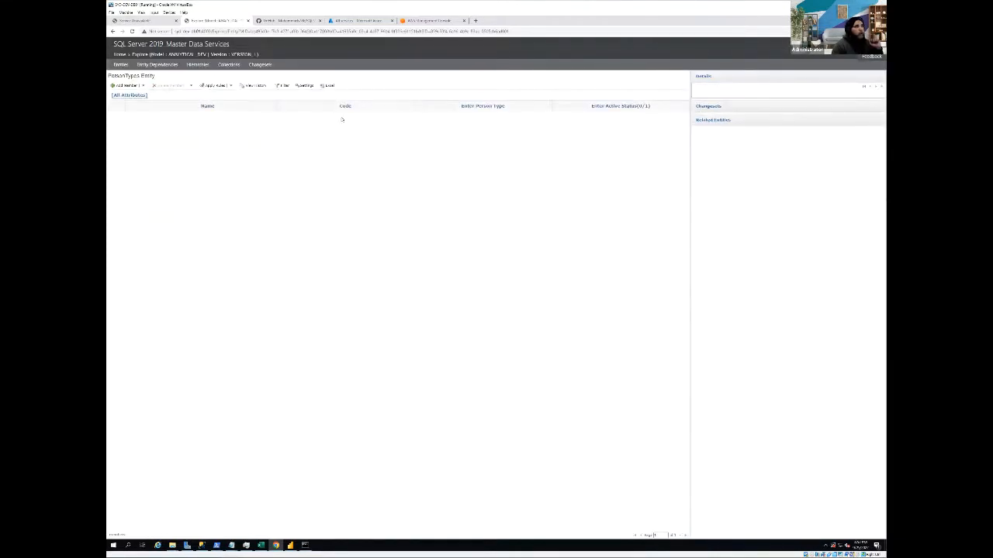
Step: Switch Explorer to the ProductCategory entity via the Entities menu
{"action": "left_click", "coordinate": [121, 65]}
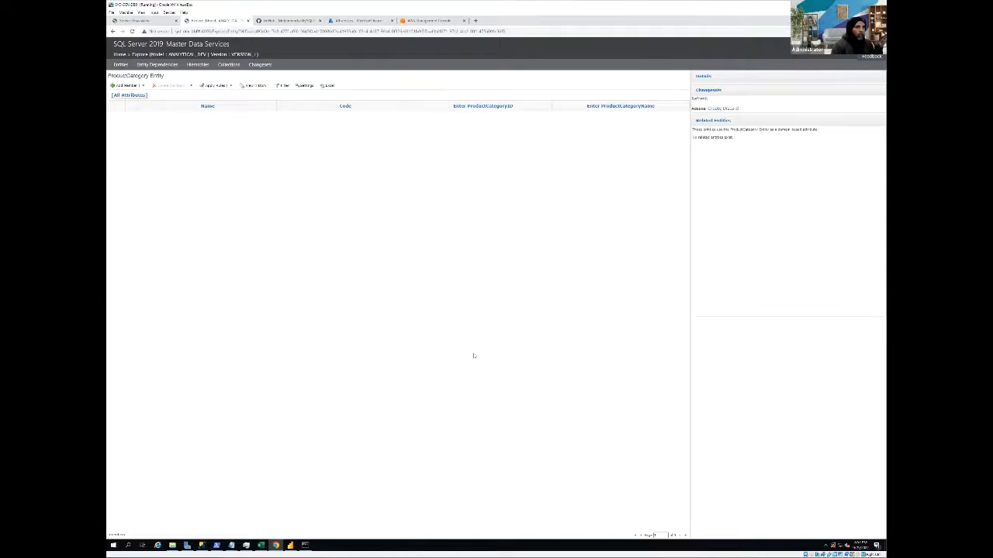
{"action": "mouse_move", "coordinate": [481, 358]}
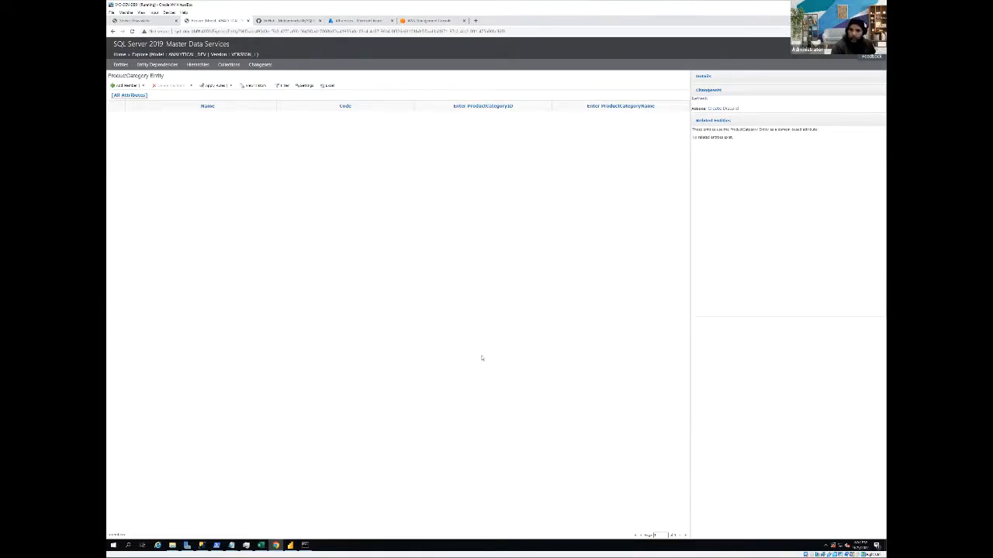
{"action": "mouse_move", "coordinate": [551, 266]}
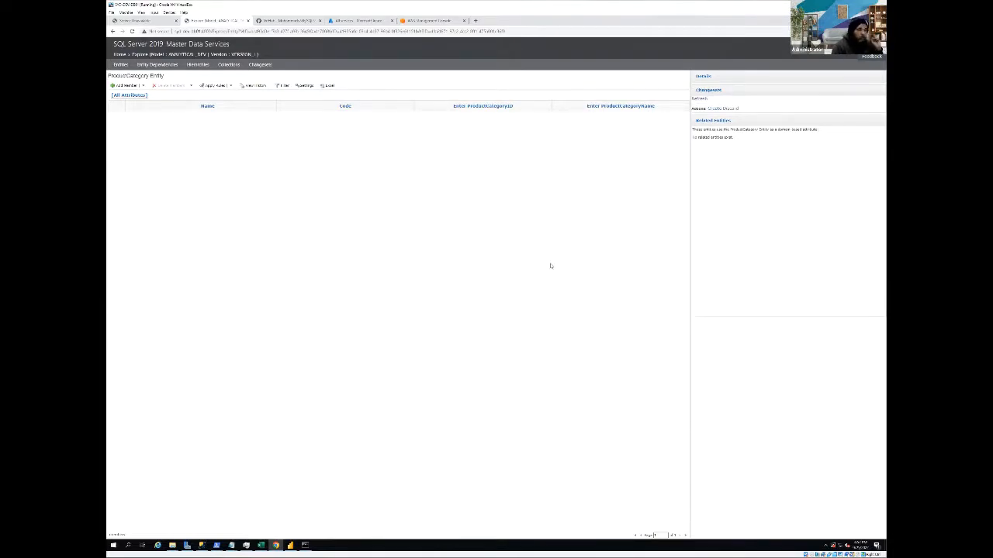